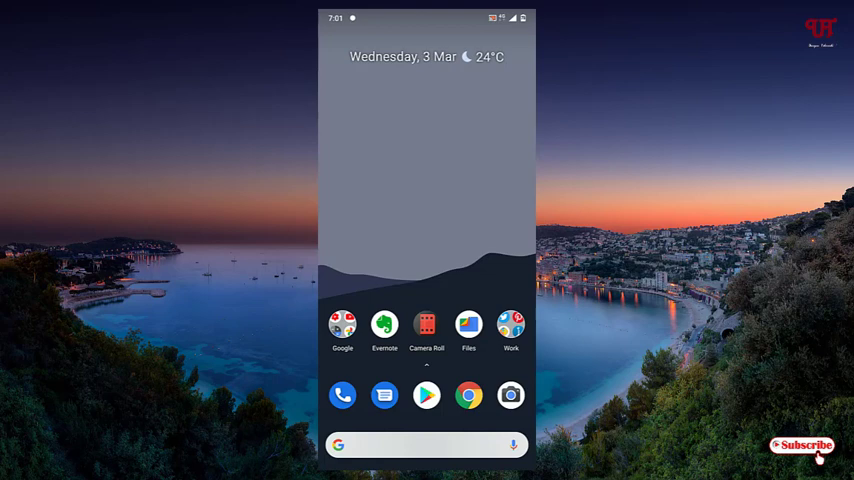
Play the latest UniqueTutorials video in the YouTube app, then return home and launch Chrome
click(342, 325)
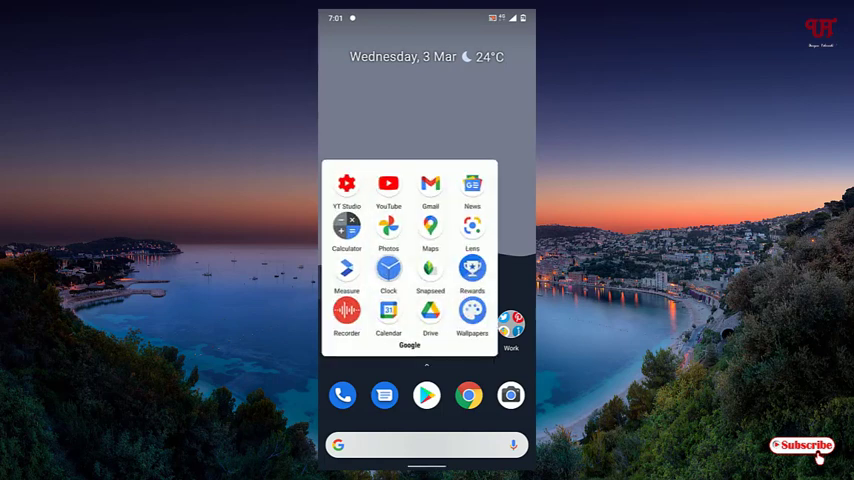
click(388, 190)
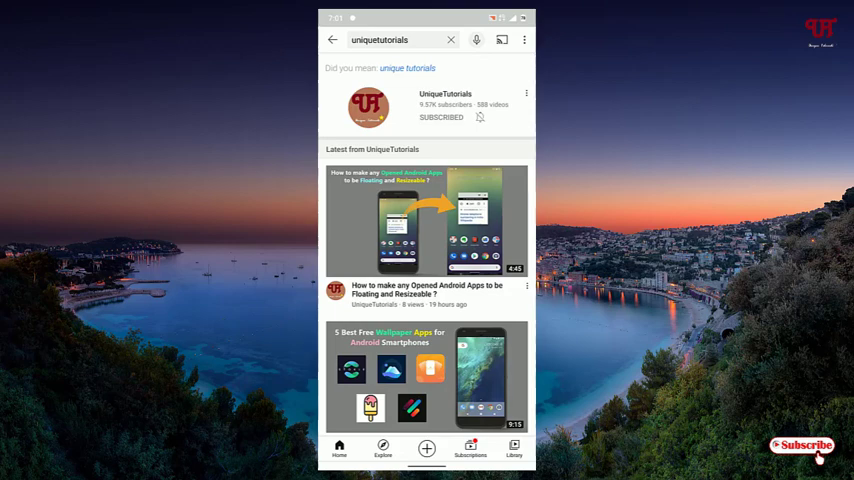
click(426, 220)
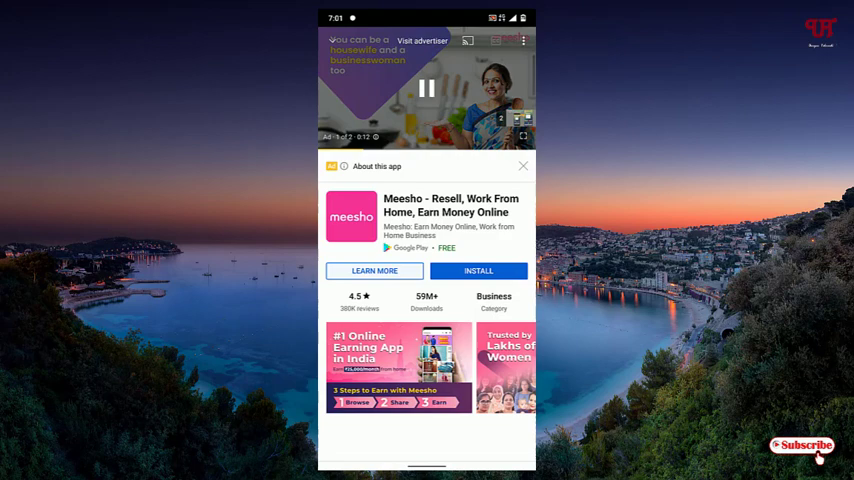
click(426, 89)
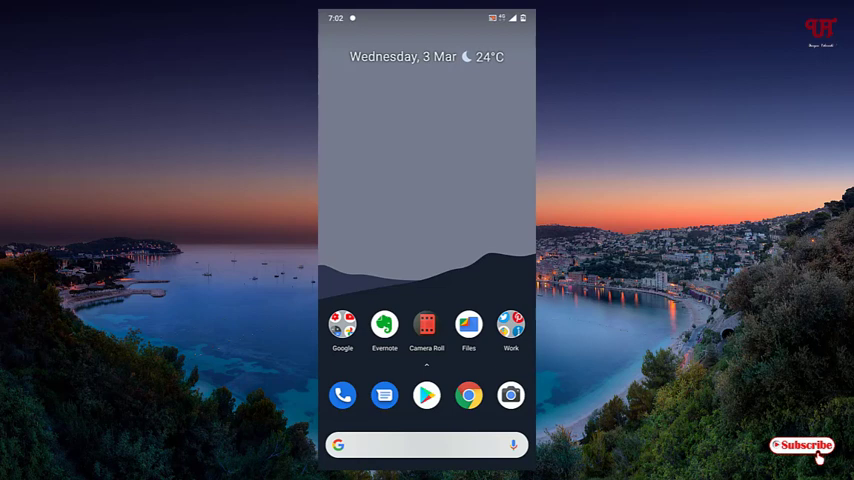
click(469, 395)
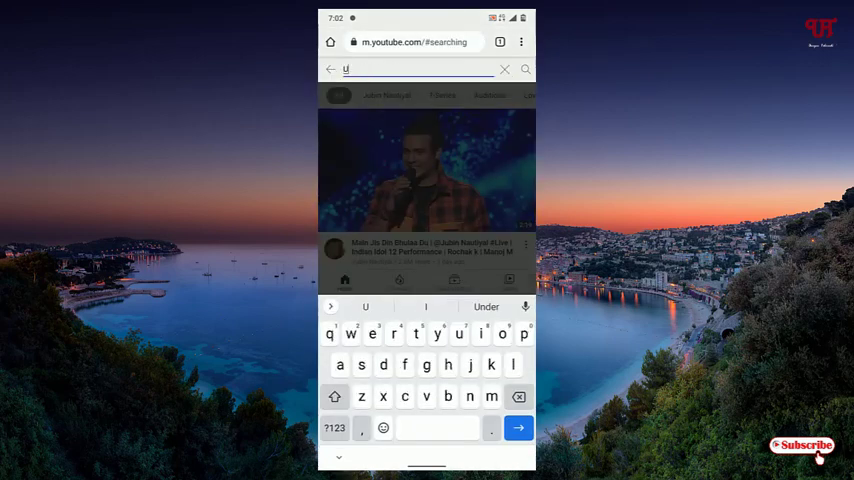
Search mobile YouTube for Uniquetutorials and open the 'Floating and Resizeable' Android apps video
text(niq)
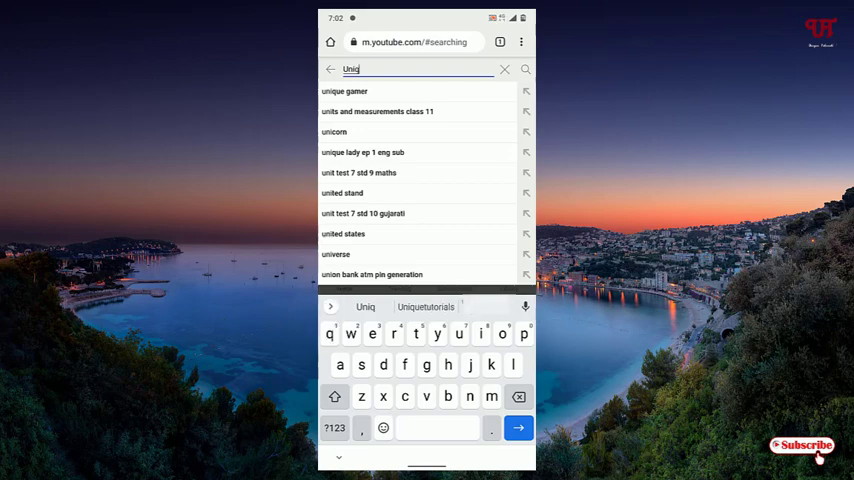
click(425, 307)
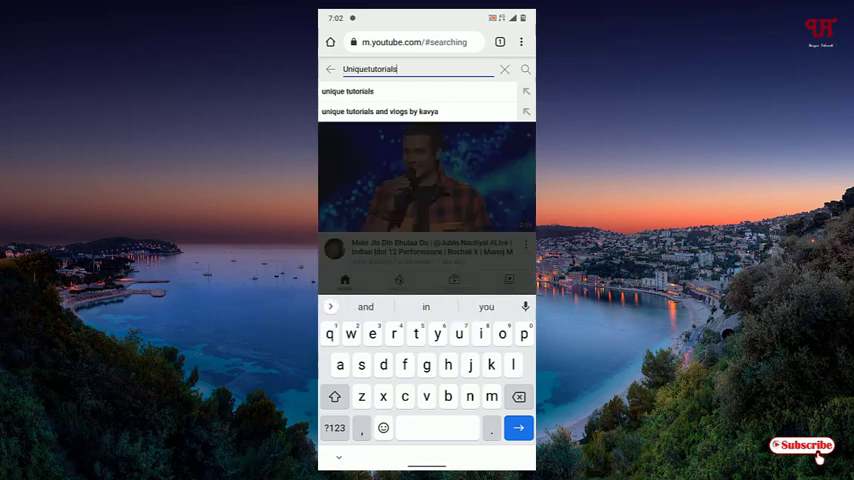
click(518, 428)
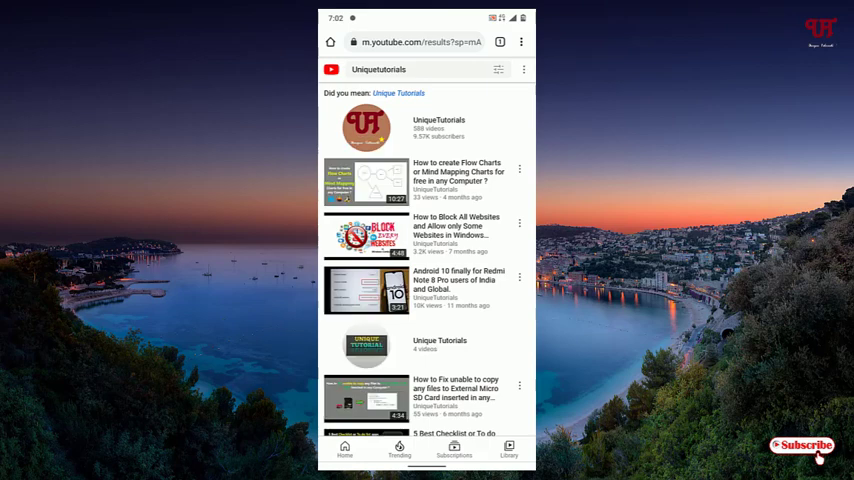
click(438, 120)
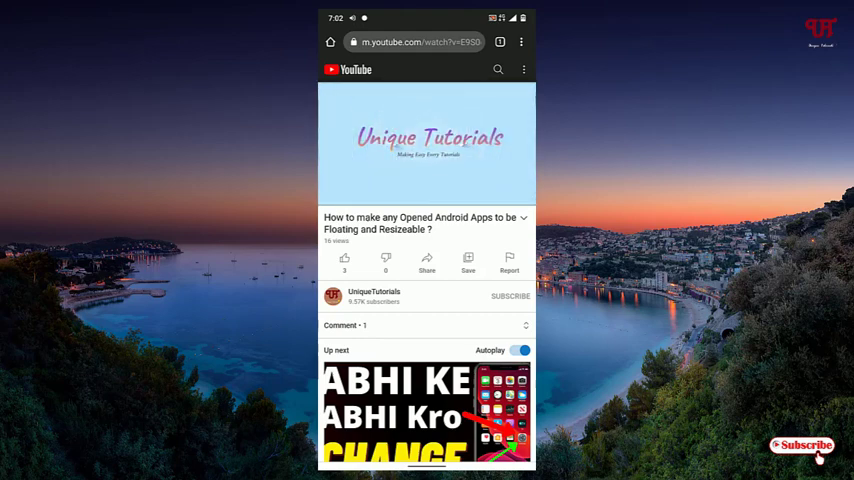
Let the Floating and Resizeable video play, then pause it at 0:06 of 4:44
key(home)
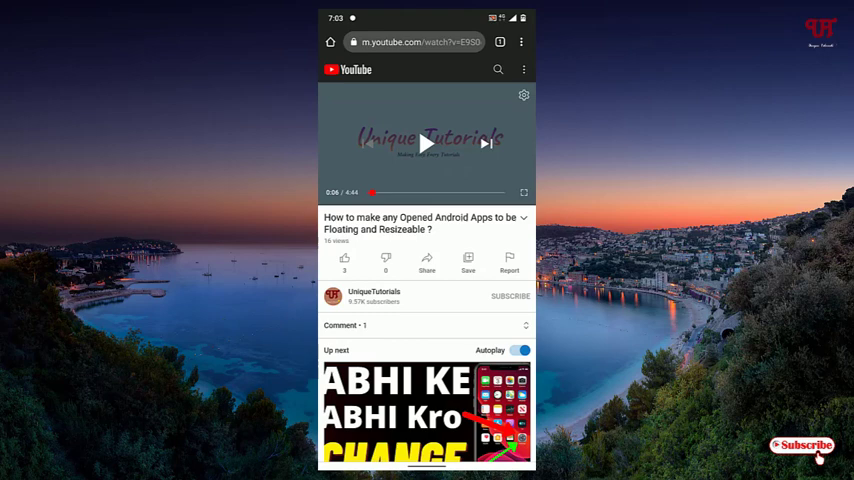
click(521, 42)
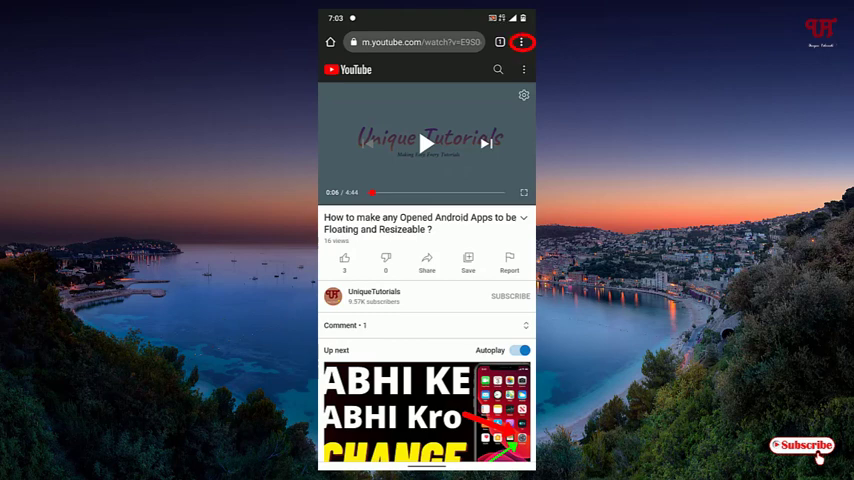
Turn on Chrome's Desktop site option, showing the UniqueTutorials channel page on desktop YouTube
click(521, 42)
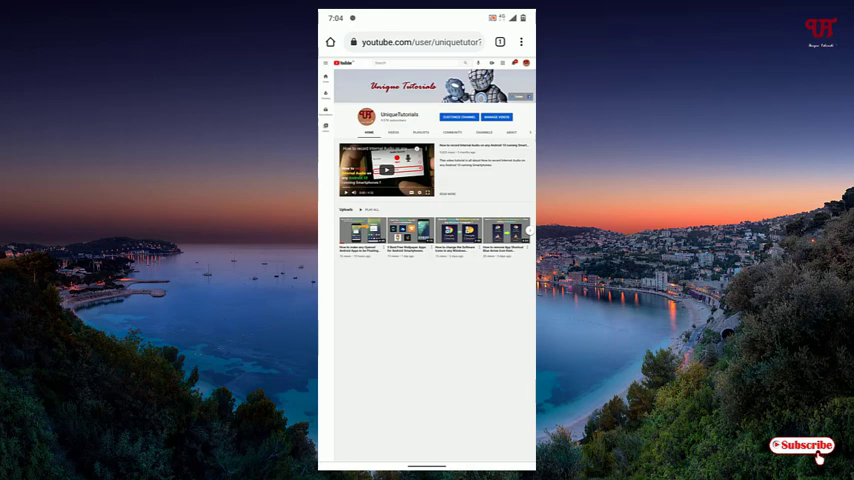
Start the UniqueTutorials channel's featured internal-audio recording video on desktop YouTube
click(393, 132)
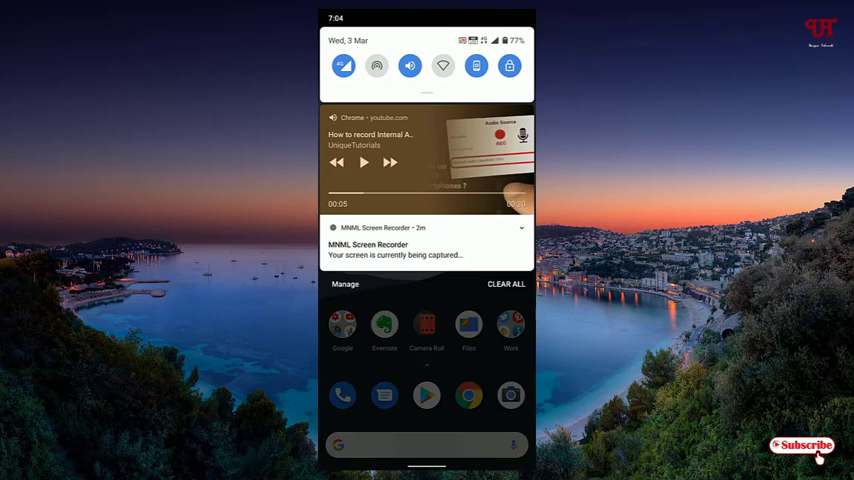
Play the video from Chrome's media notification, then pause it at 0:11 of 4:58
click(363, 162)
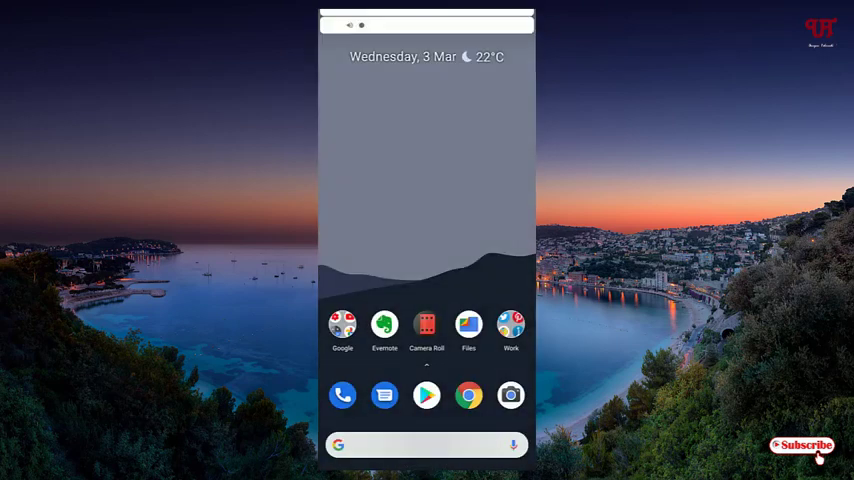
drag(427, 20, 427, 200)
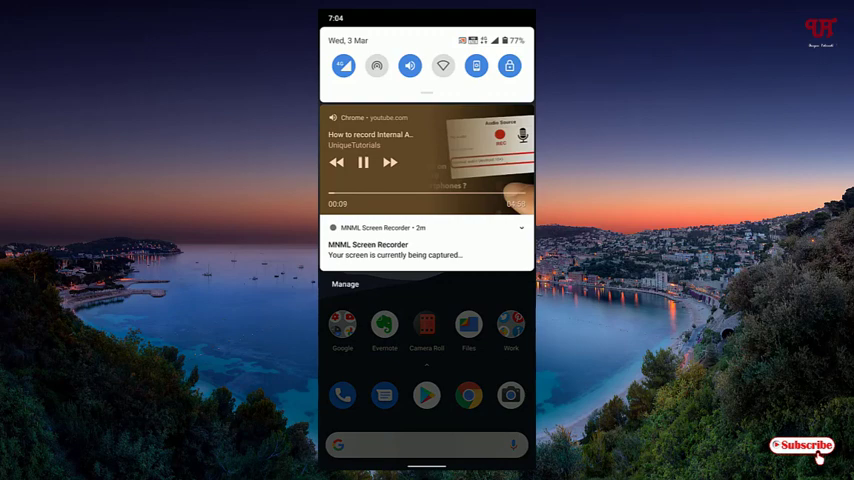
click(363, 162)
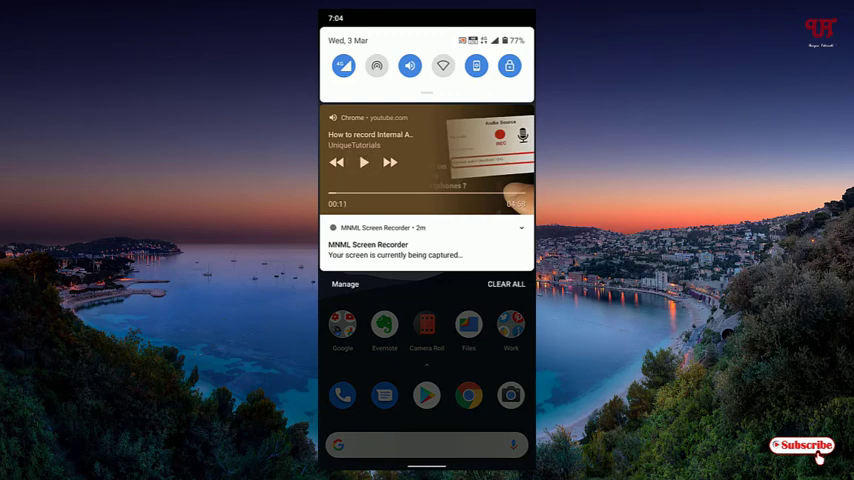